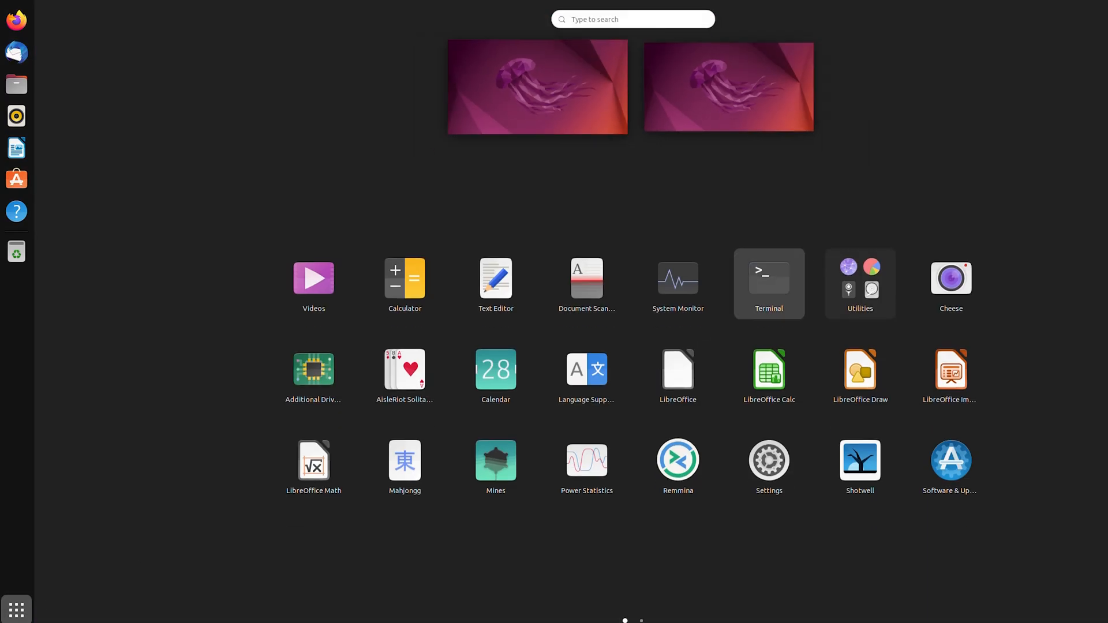
Launch a terminal and run 'sudo apt-get install unrar' to install unrar.
{"action": "left_click", "coordinate": [769, 277]}
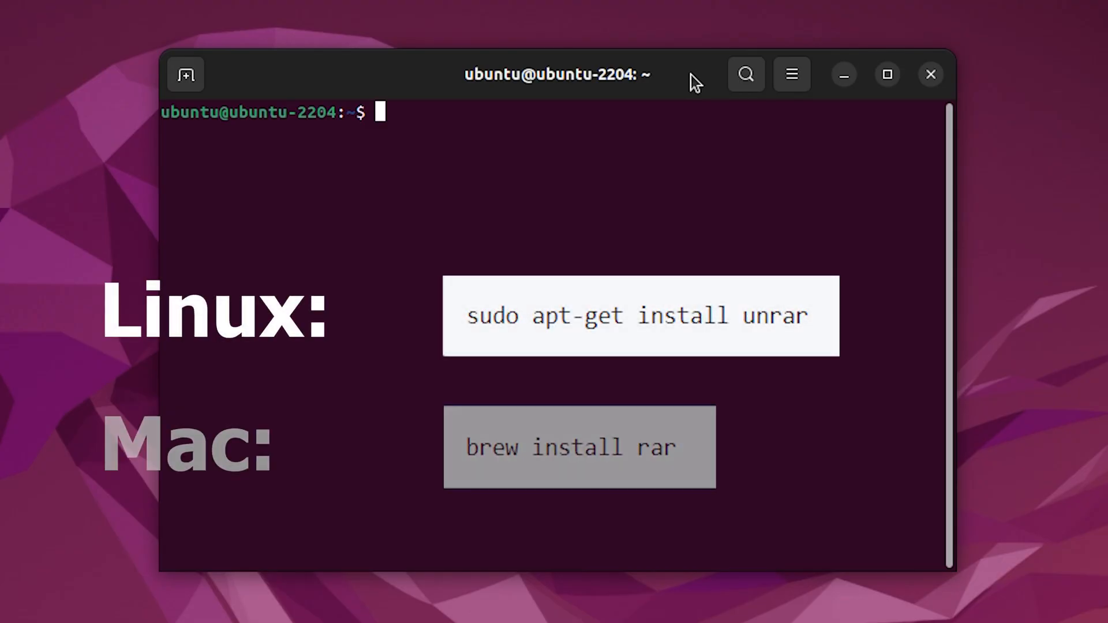
{"action": "type", "text": "sudo apt-get"}
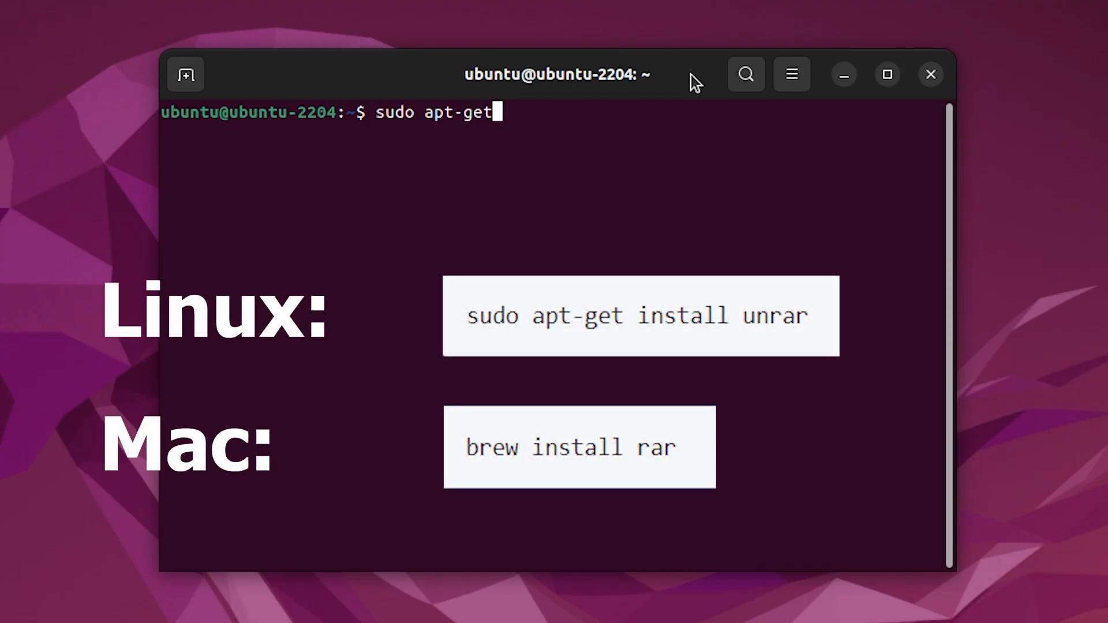
{"action": "type", "text": "install unrar"}
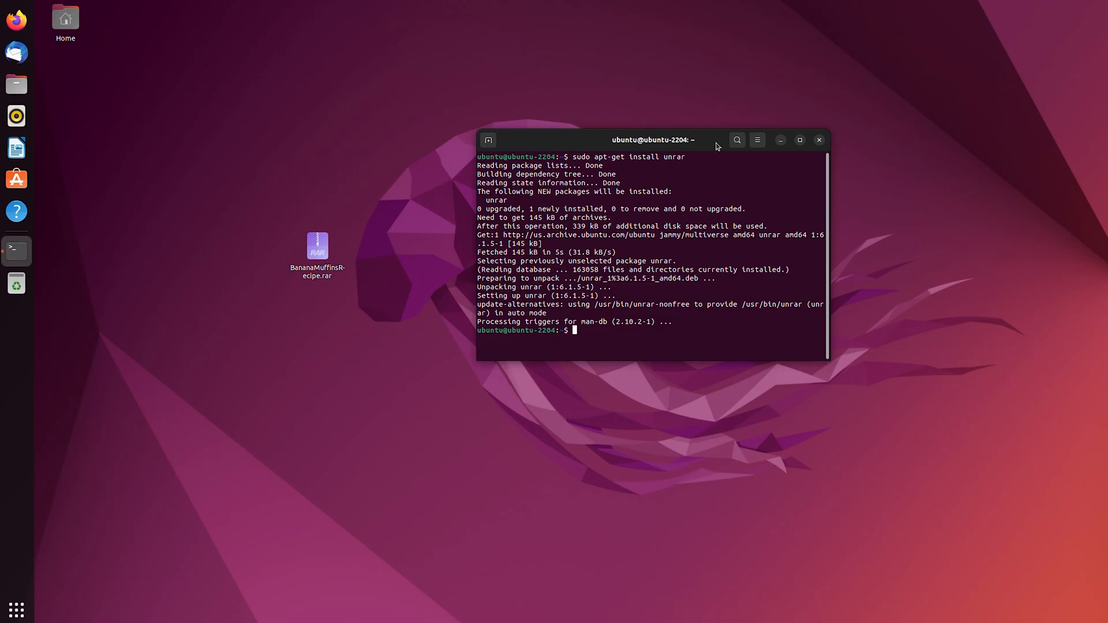
Close the terminal and navigate Files into the Desktop folder holding BananaMuffinsRecipe.rar.
{"action": "left_click", "coordinate": [819, 140]}
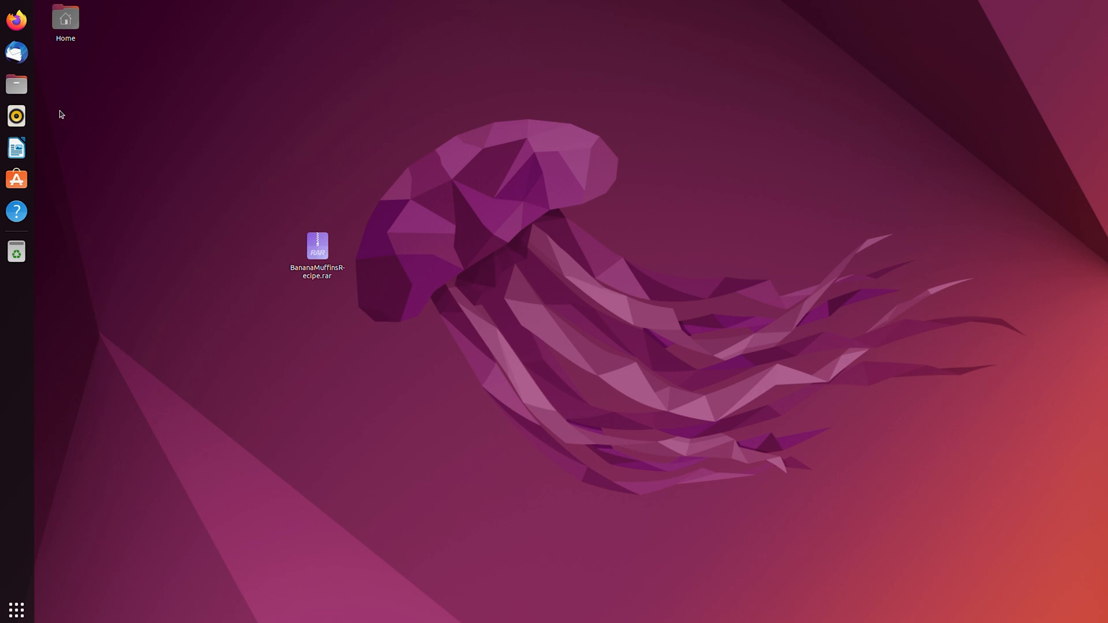
{"action": "left_click", "coordinate": [15, 84]}
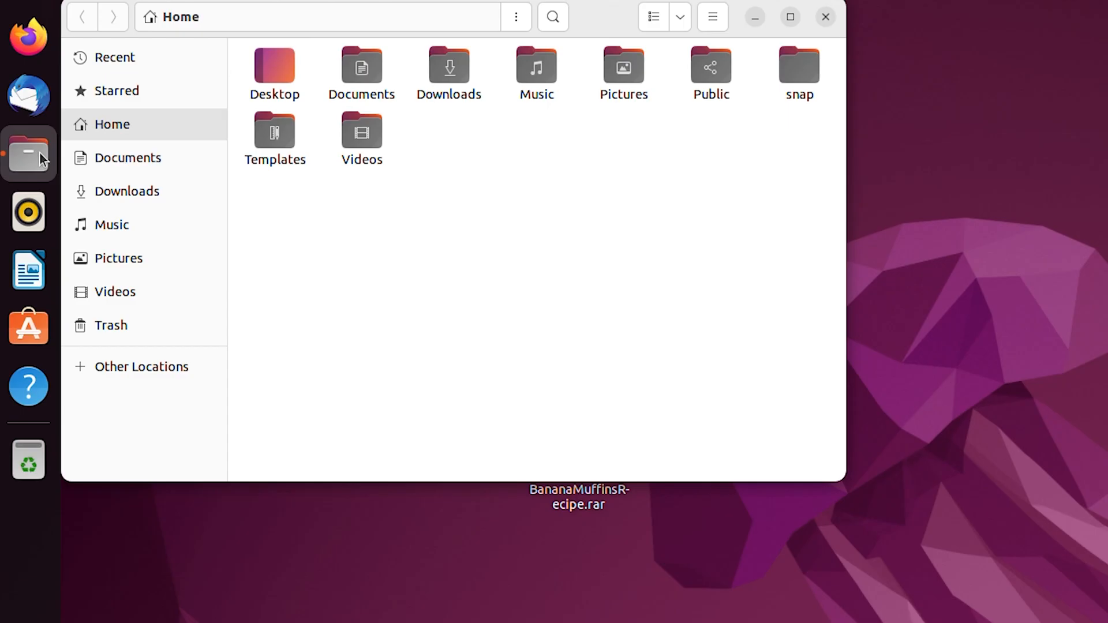
{"action": "double_click", "coordinate": [274, 63]}
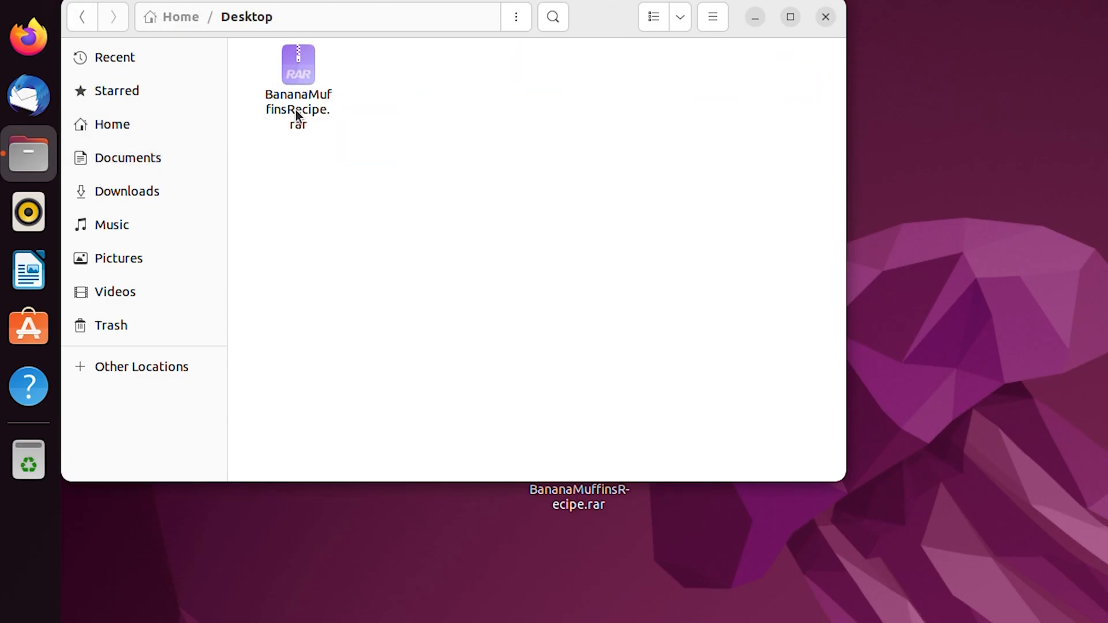
Start a terminal in the Desktop folder via the folder menu's Open in Terminal.
{"action": "left_click", "coordinate": [515, 16]}
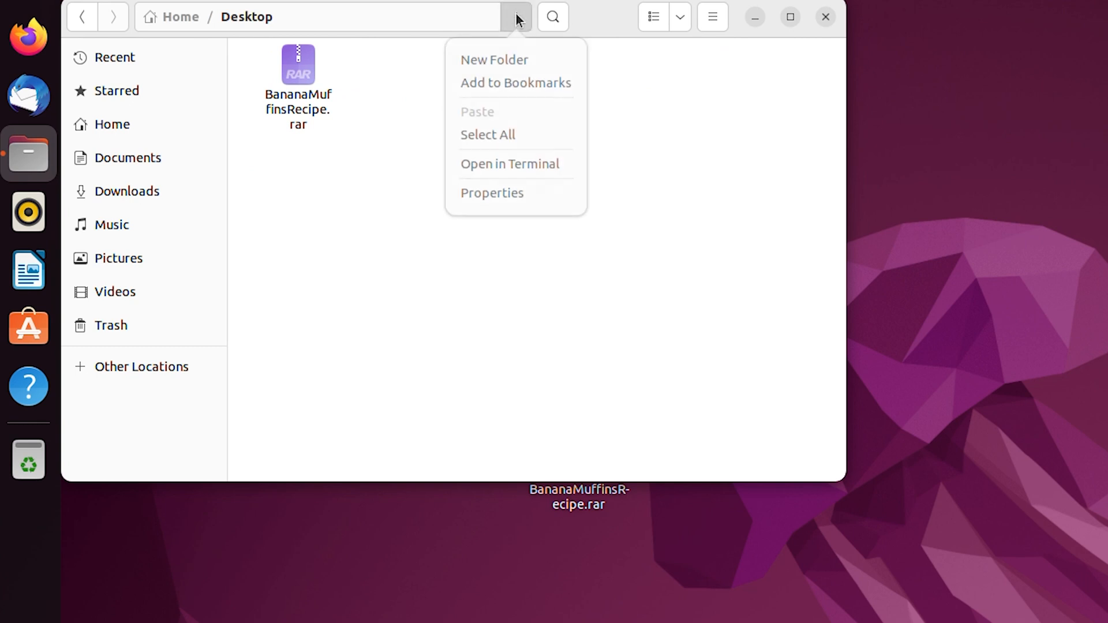
{"action": "mouse_move", "coordinate": [509, 168]}
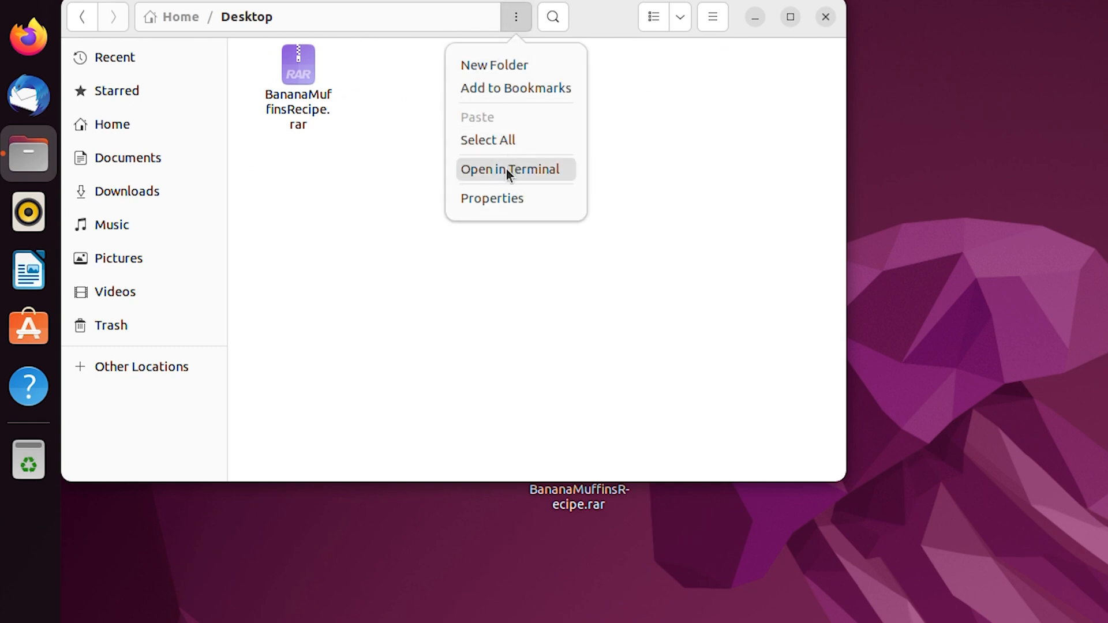
{"action": "left_click", "coordinate": [511, 168]}
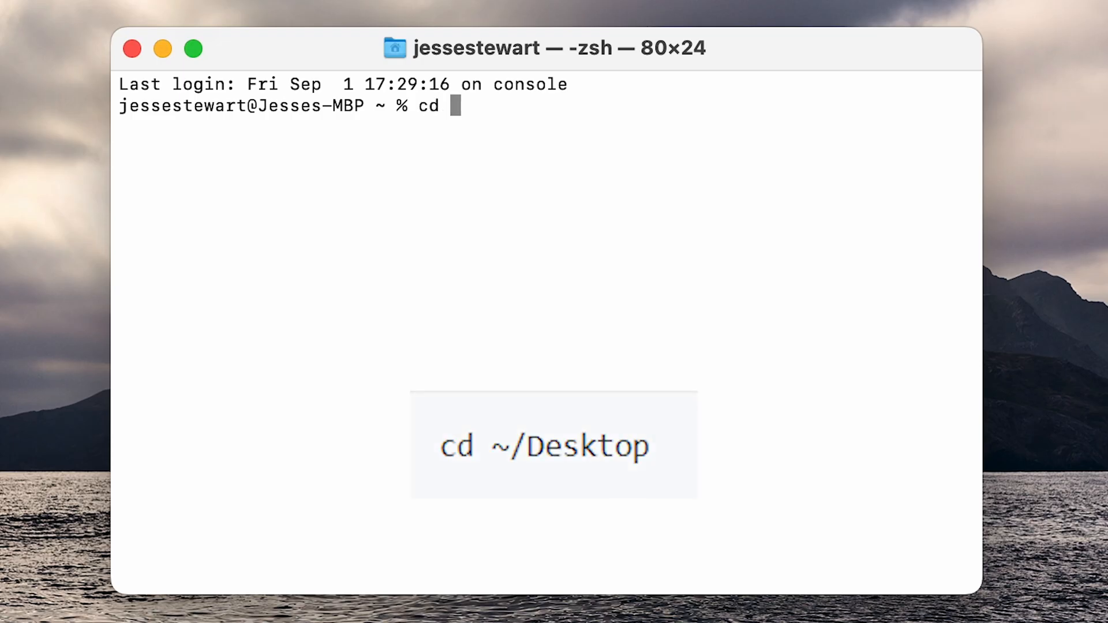
{"action": "type", "text": "~/desktop"}
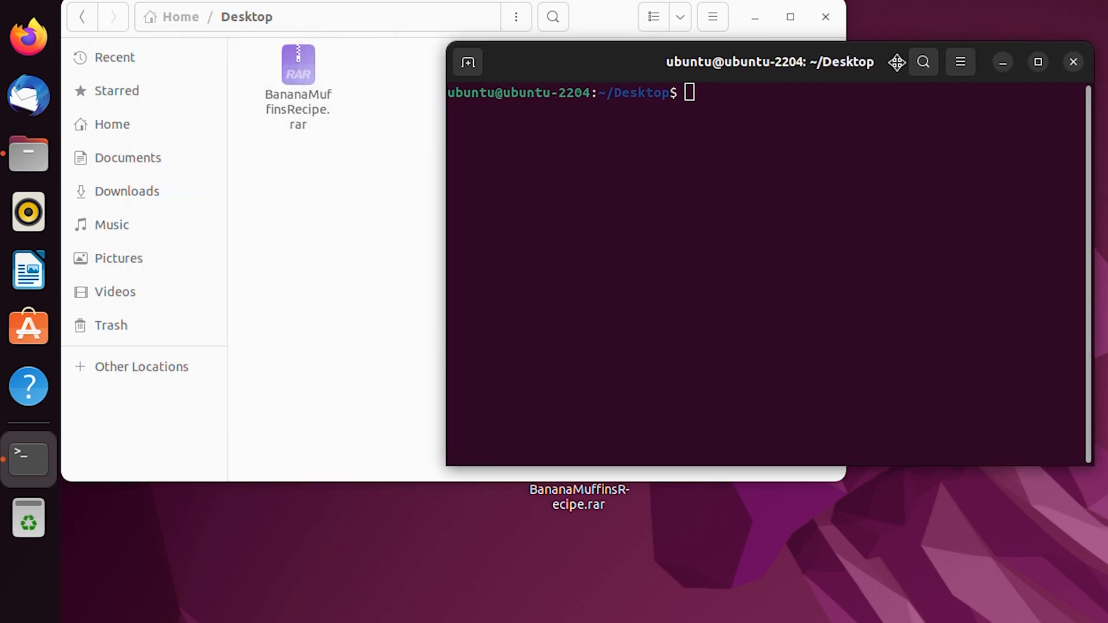
Enter 'unrar x BananaMuffinsRecipe.' at the ~/Desktop prompt to extract the archive.
{"action": "type", "text": "unrar"}
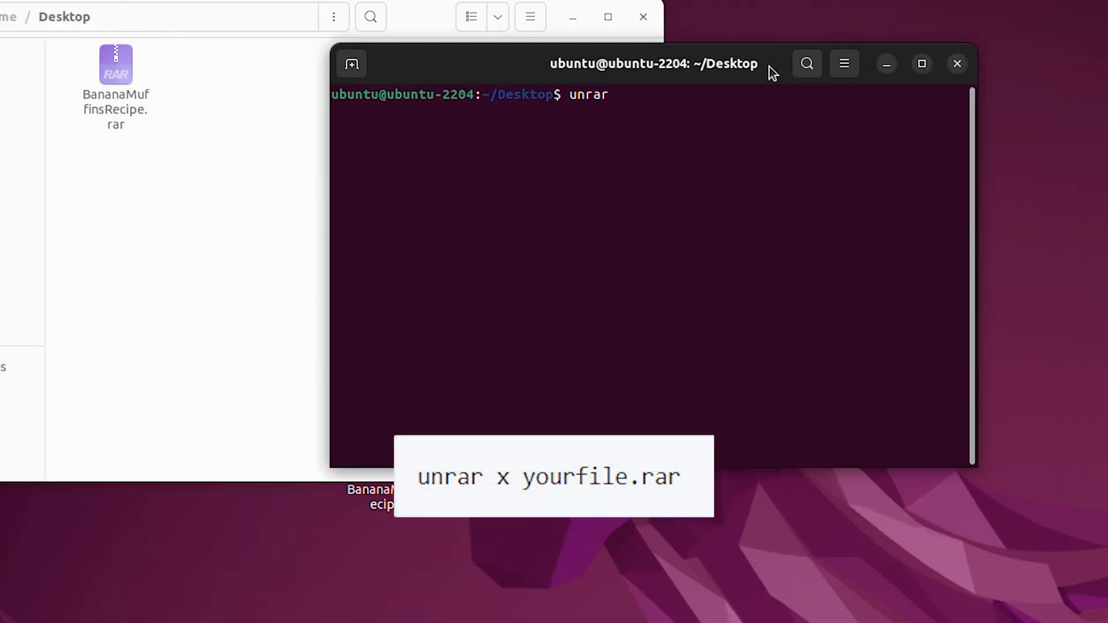
{"action": "type", "text": "x BananaMuffinsRecipe."}
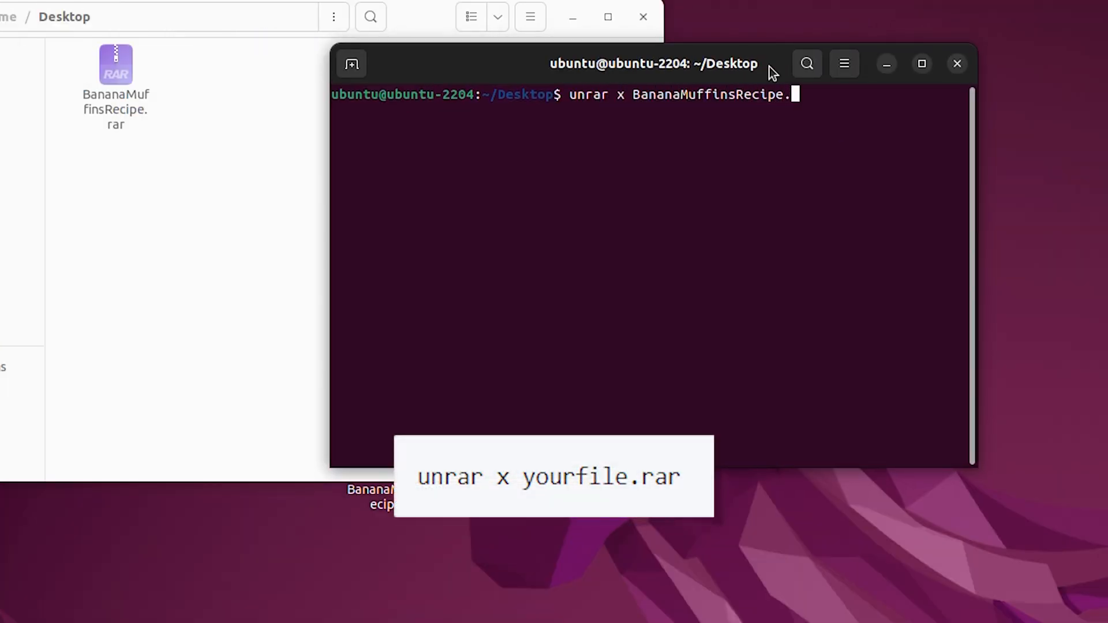